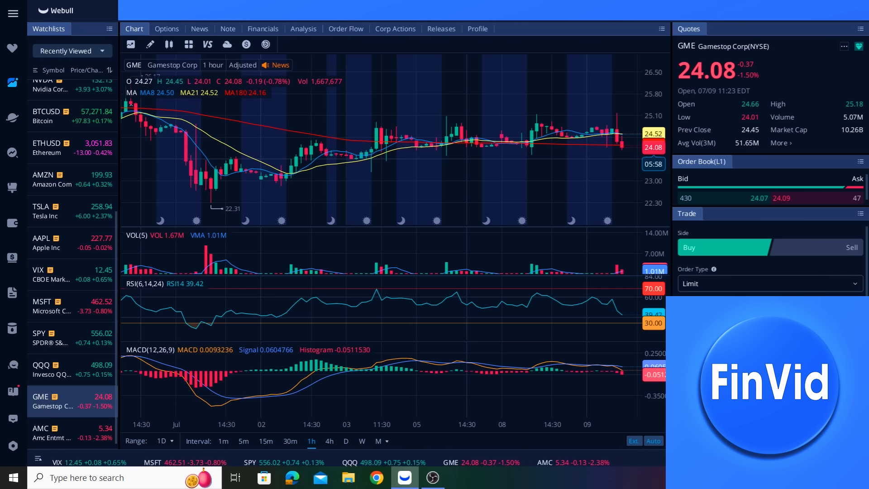
{"action": "left_click", "coordinate": [280, 64]}
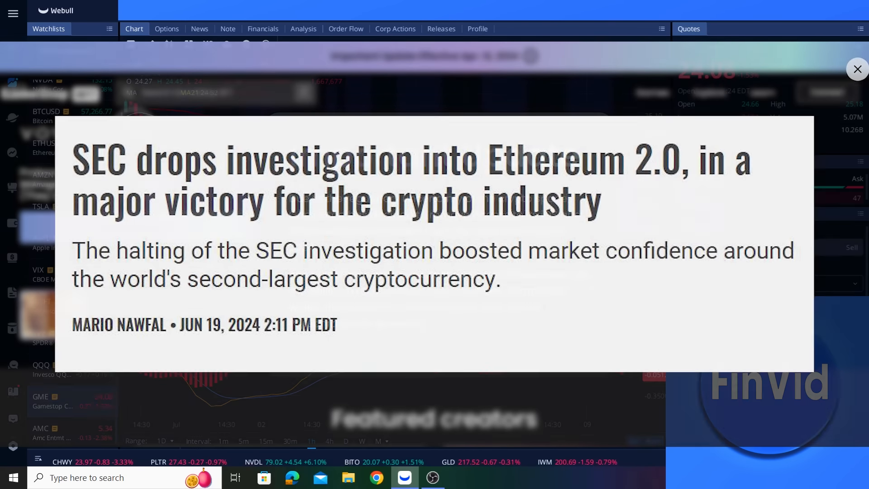
{"action": "left_click", "coordinate": [857, 69]}
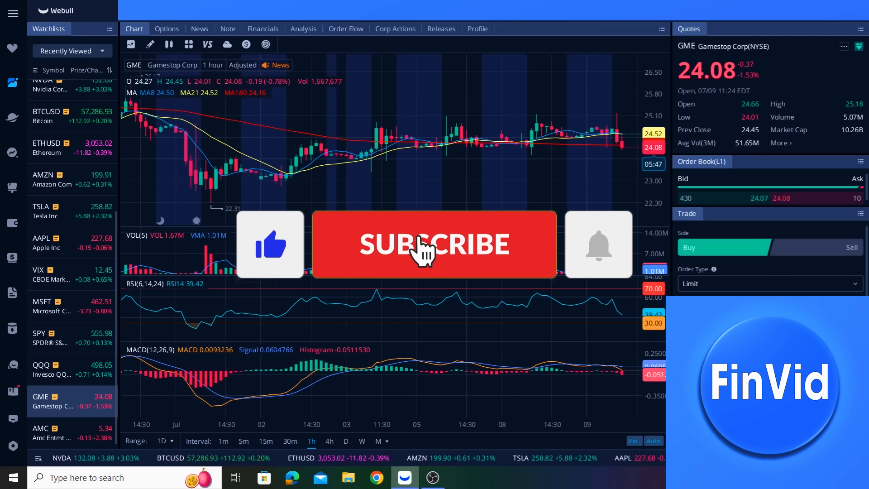
{"action": "left_click", "coordinate": [434, 246]}
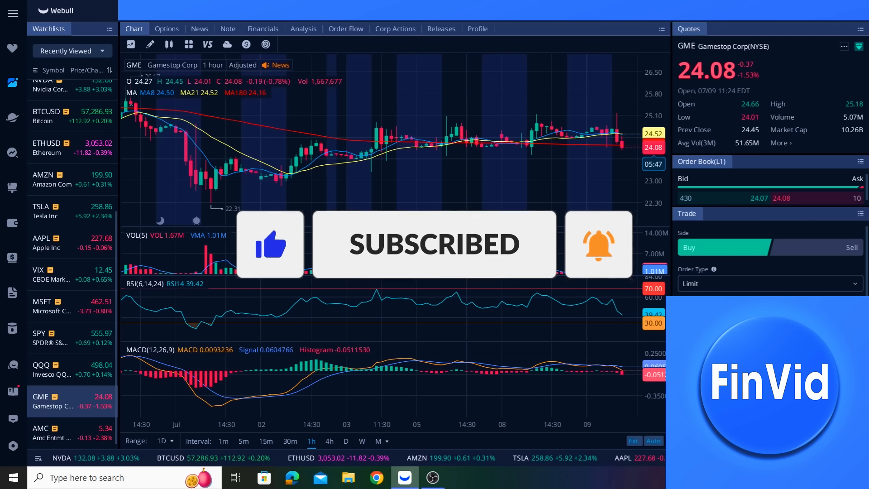